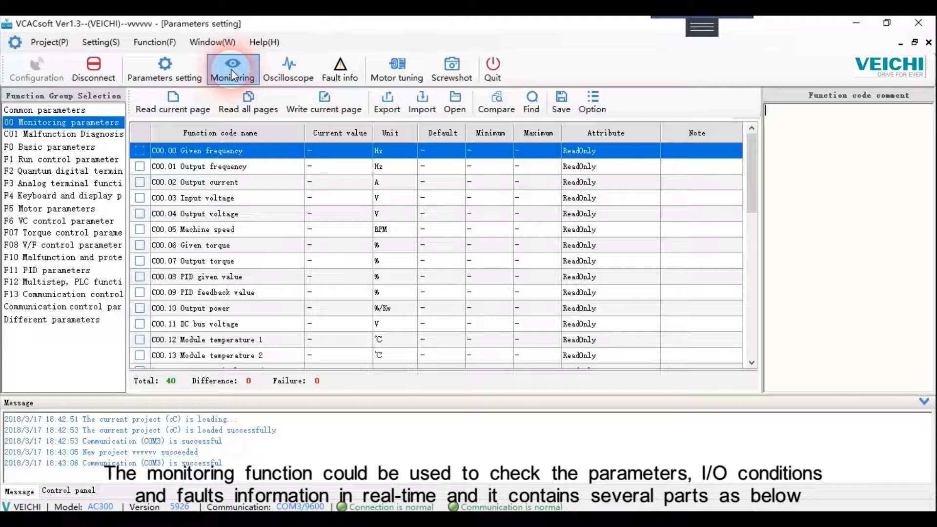
# Step: Show the Monitoring page listing the ten default C00 parameters
pyautogui.click(233, 67)
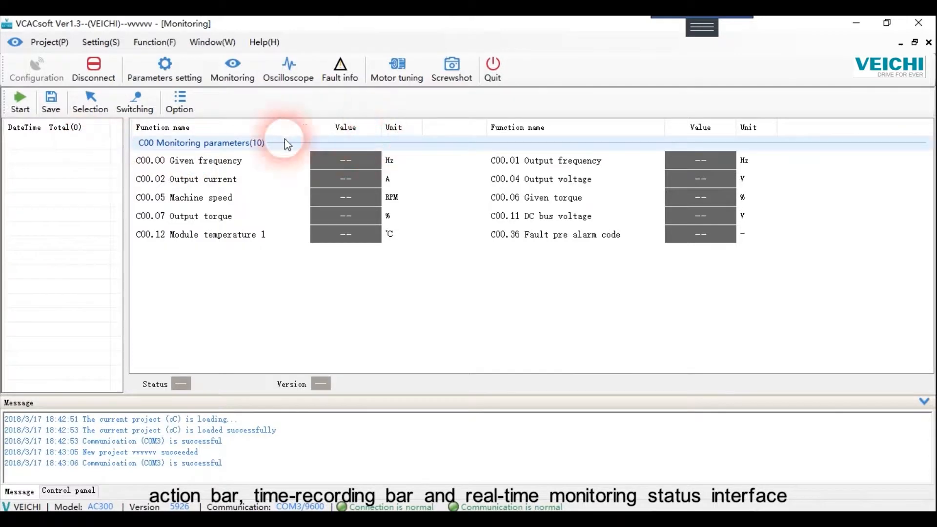
pyautogui.moveTo(320, 186)
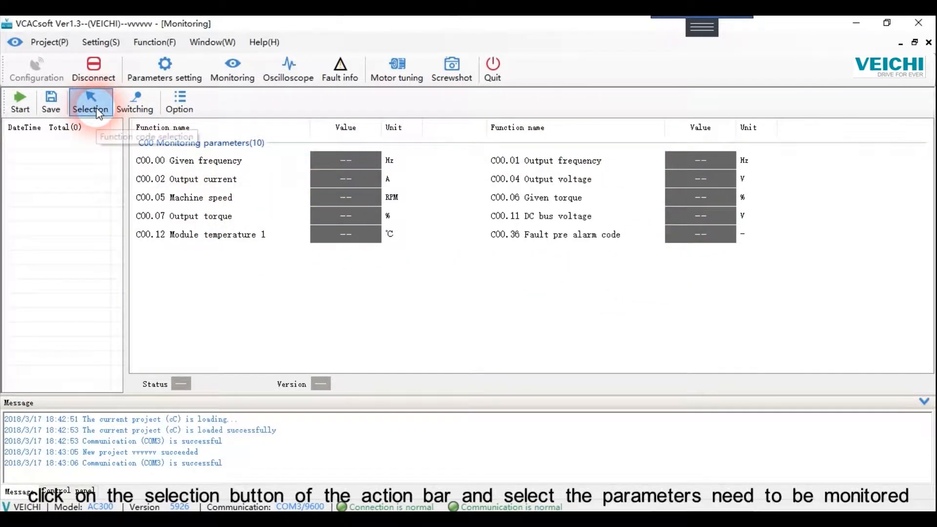
# Step: Trim the monitored parameters to C00.01, C00.02, C00.04 and C00.11 and confirm
pyautogui.click(90, 101)
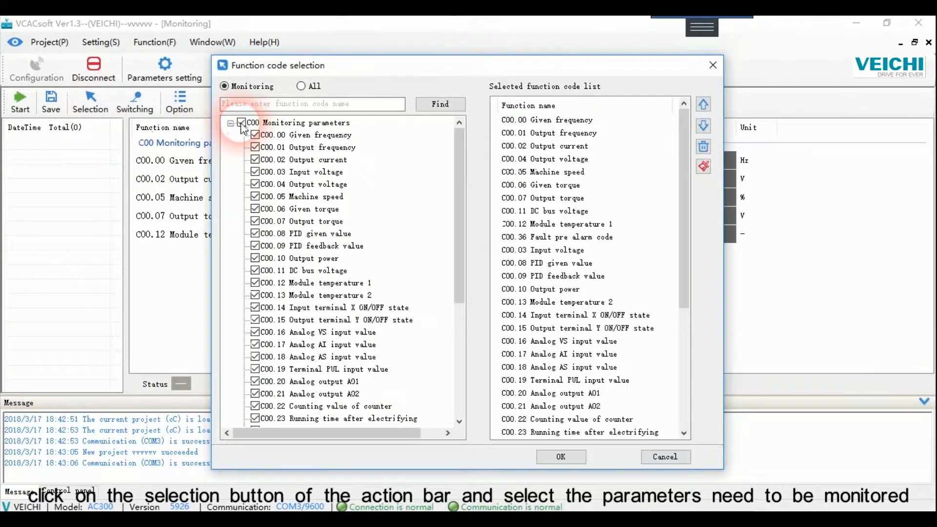
pyautogui.click(241, 123)
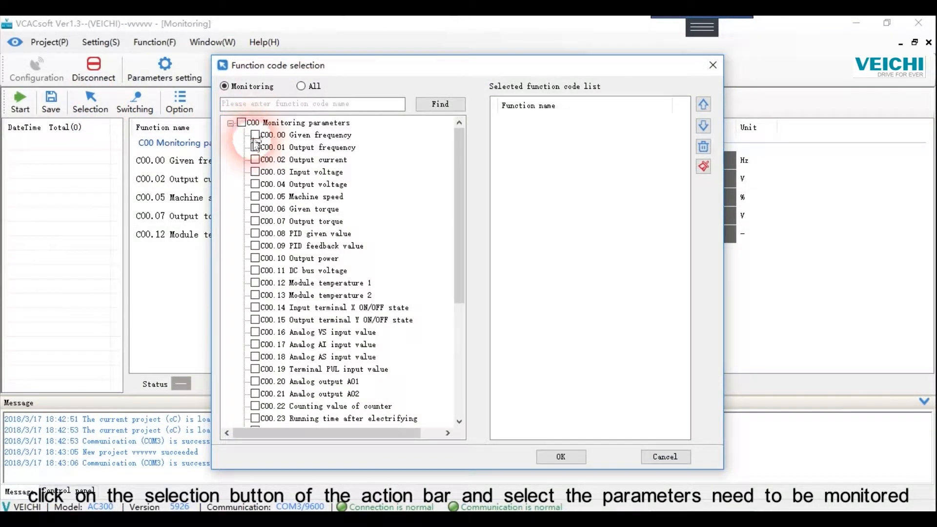
pyautogui.click(254, 148)
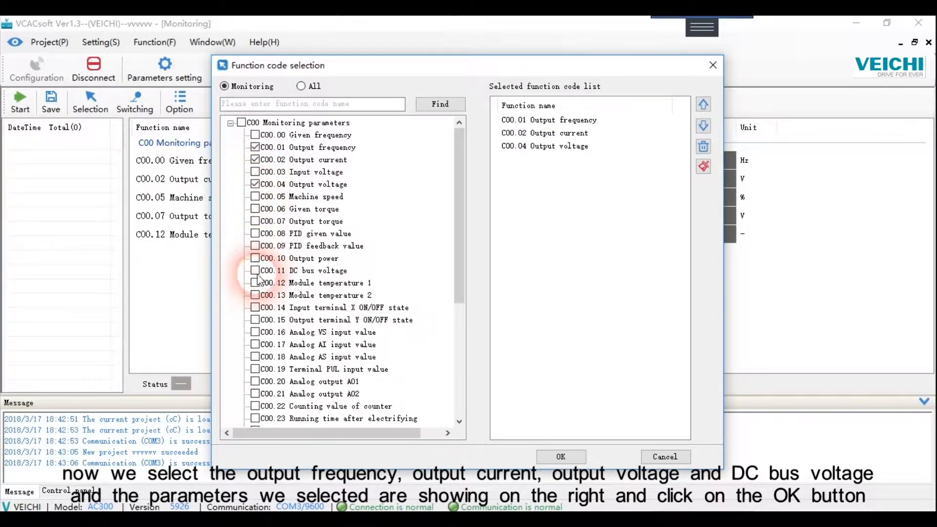
pyautogui.click(255, 270)
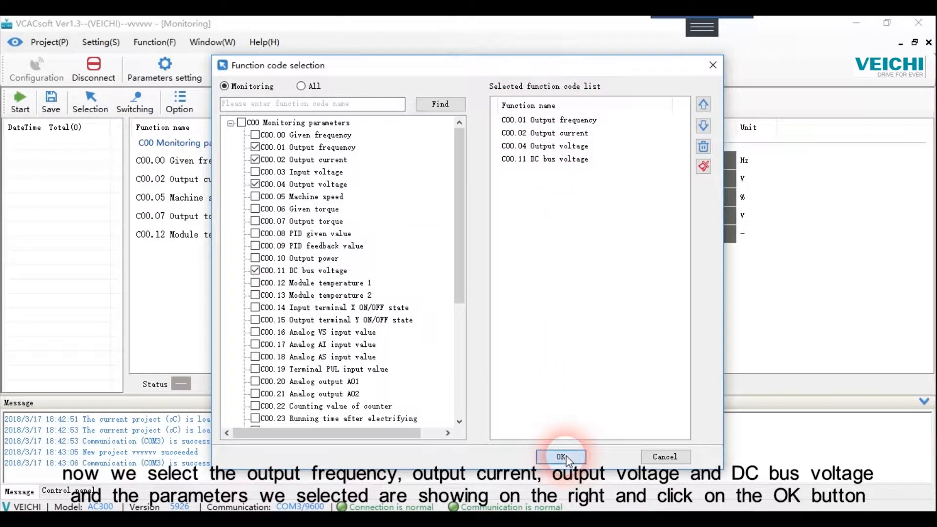
pyautogui.click(560, 457)
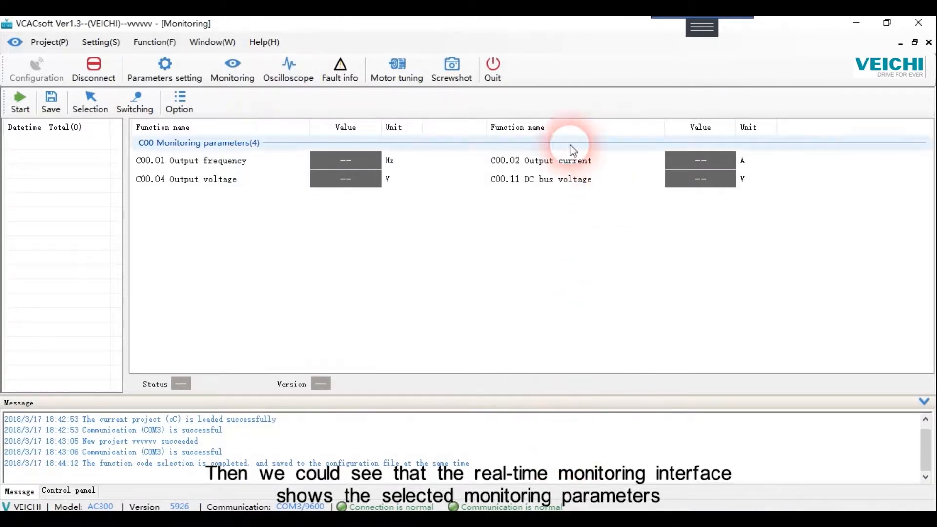
pyautogui.moveTo(304, 177)
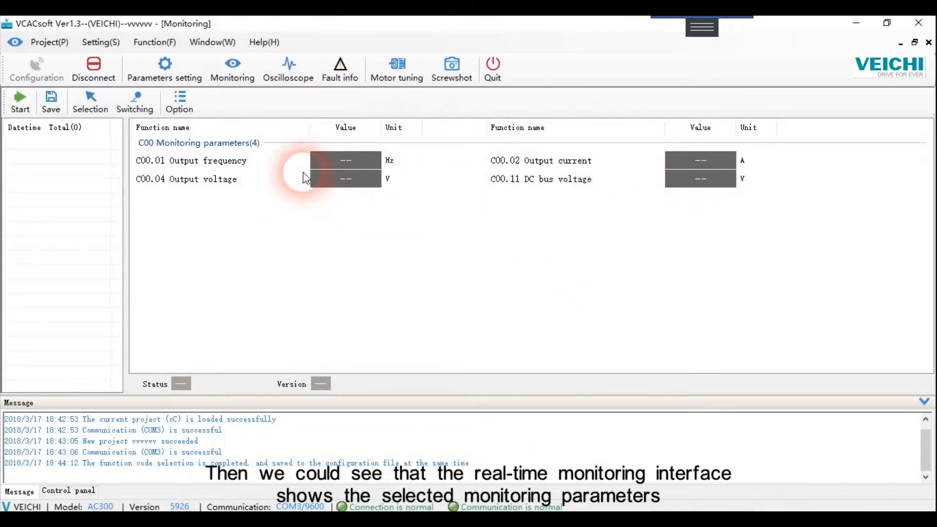